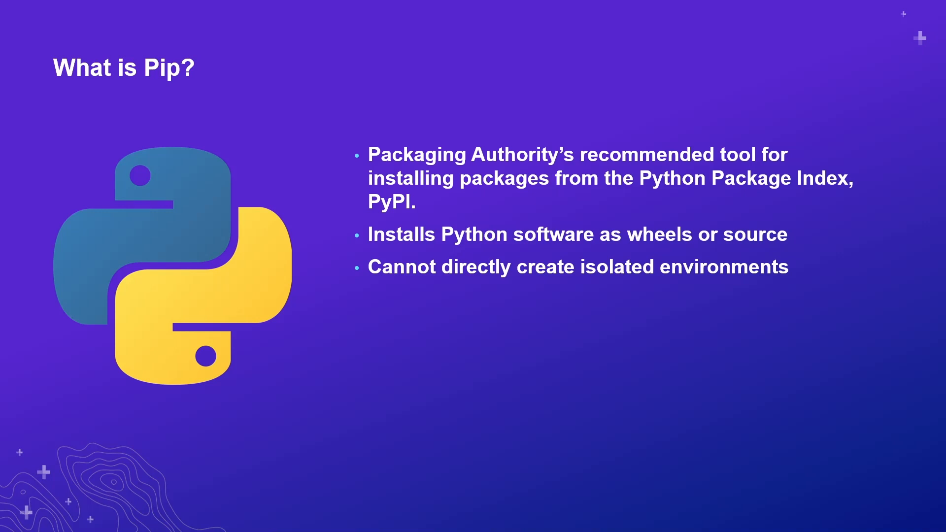
# Advance past the What is Pip? slide to the Creating environments title slide
pyautogui.press('Right')
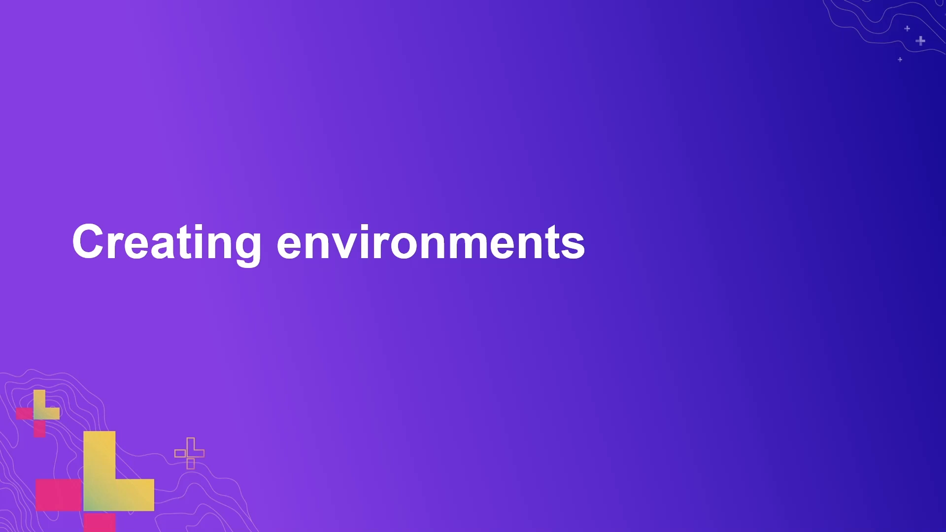
# Show the Creating environments with Pip slide covering virtualenv and venv commands
pyautogui.press('right')
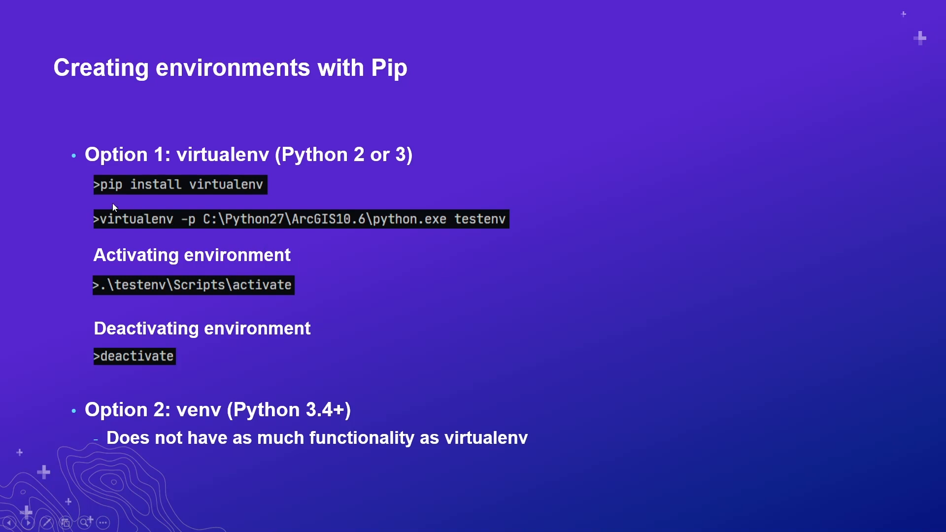
pyautogui.moveTo(383, 188)
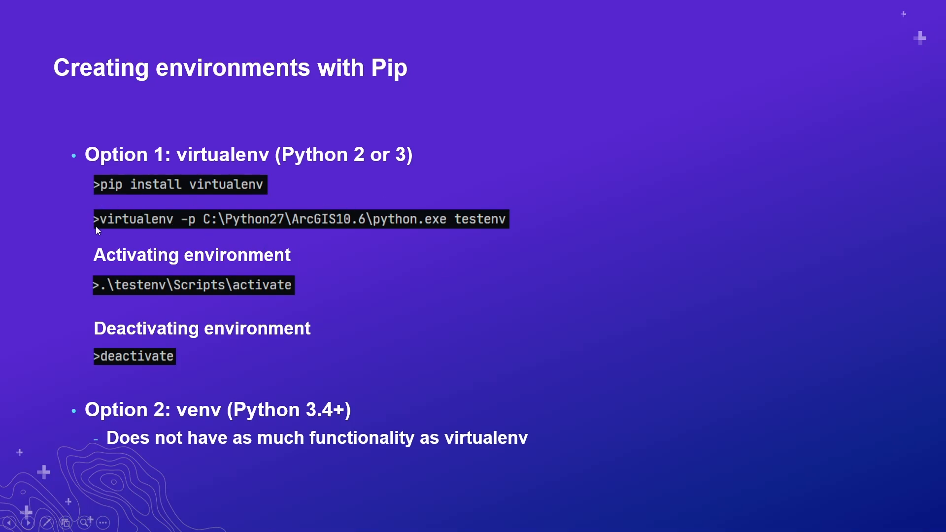
pyautogui.moveTo(520, 234)
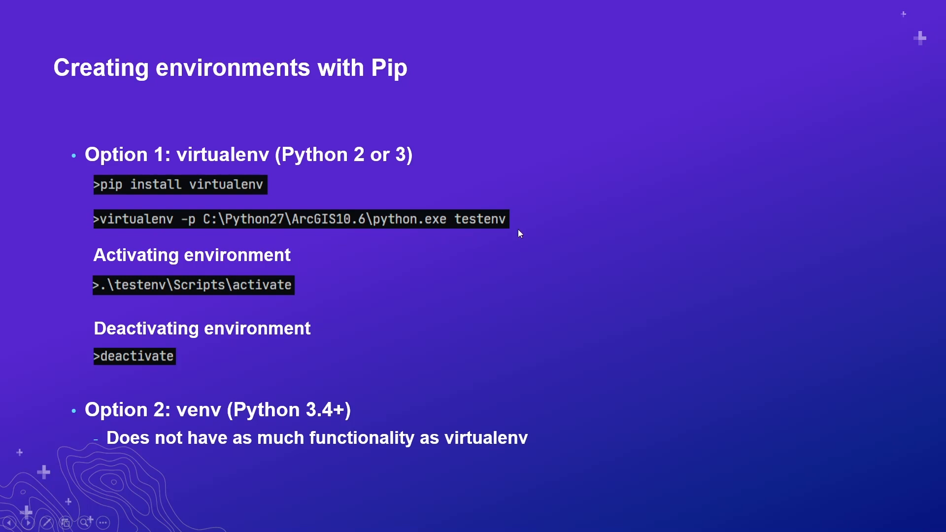
pyautogui.moveTo(476, 237)
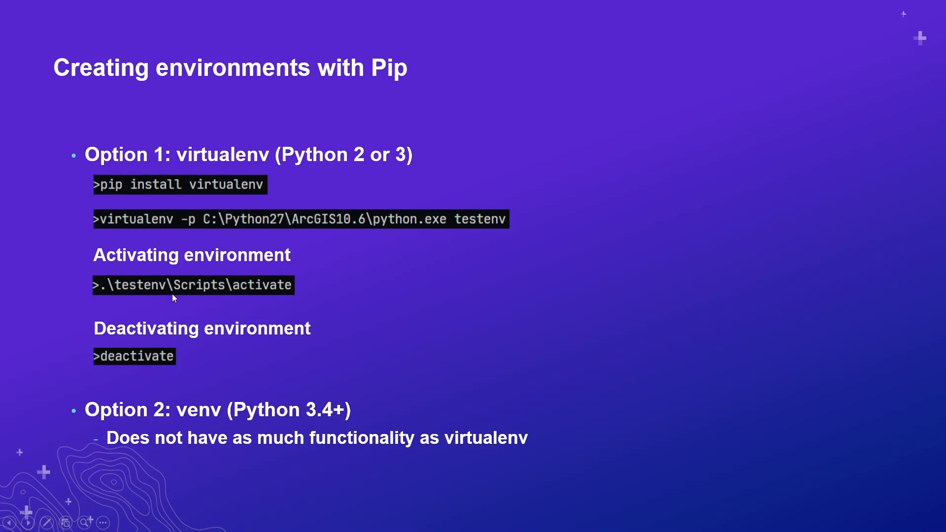
pyautogui.moveTo(153, 303)
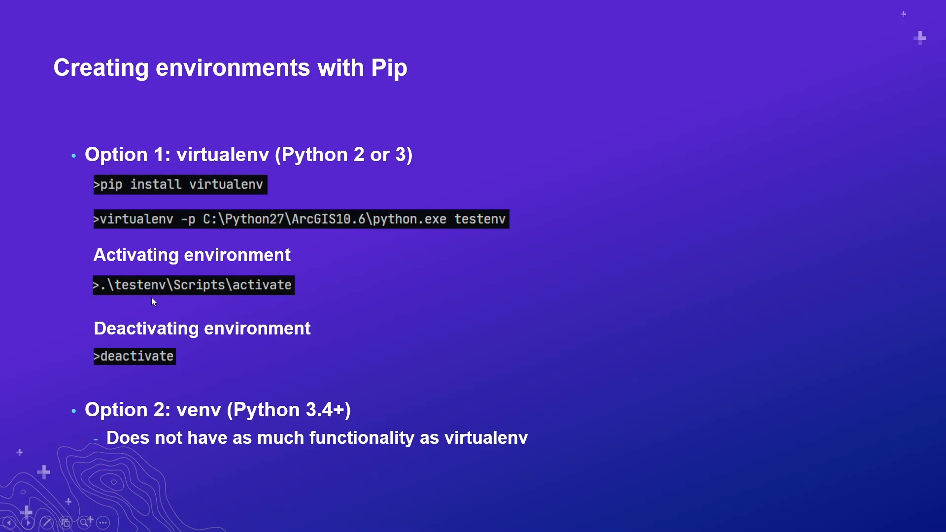
pyautogui.moveTo(75, 290)
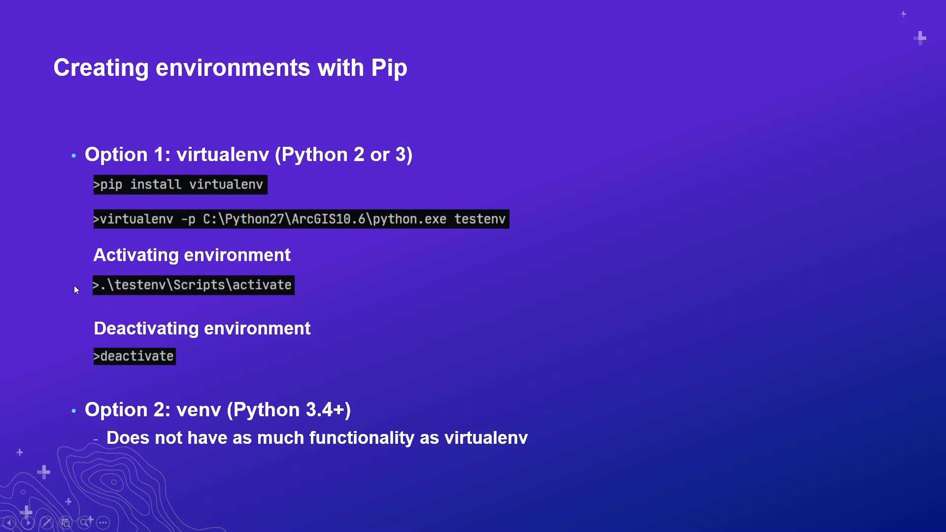
pyautogui.moveTo(282, 307)
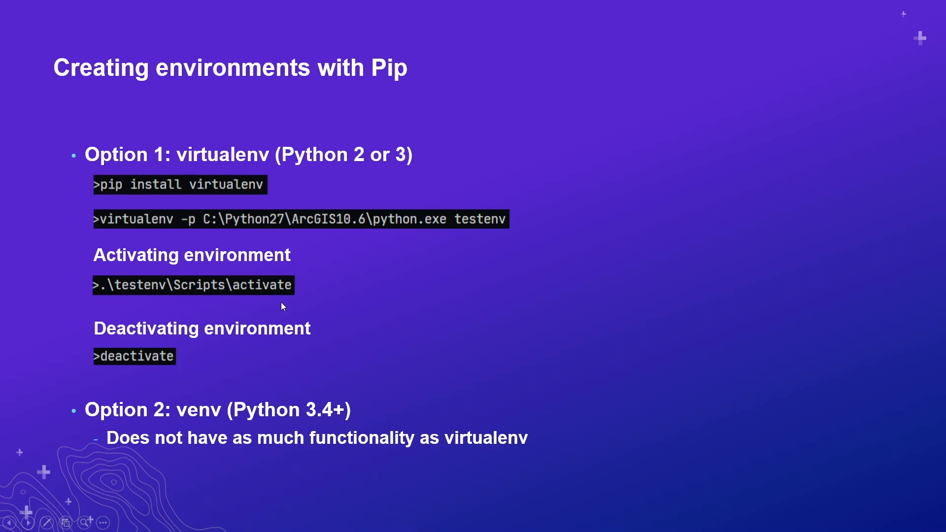
pyautogui.moveTo(234, 361)
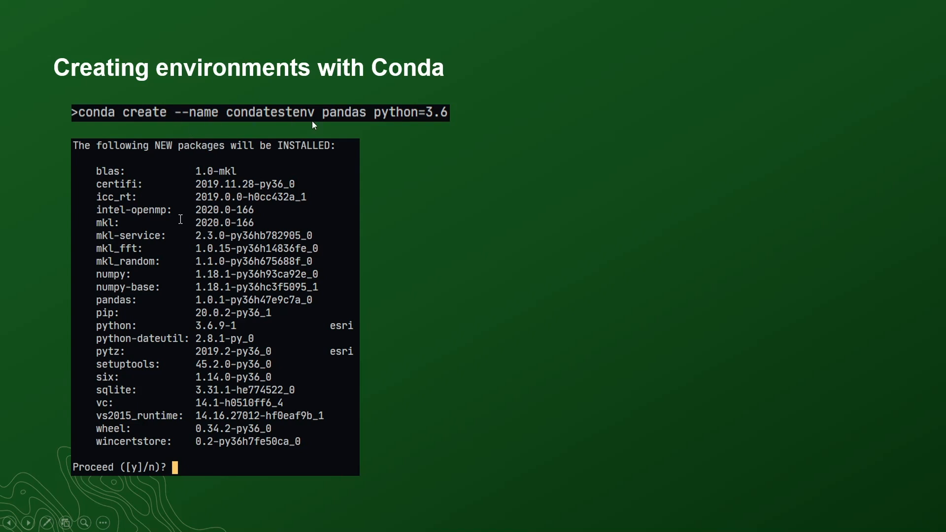
pyautogui.moveTo(345, 125)
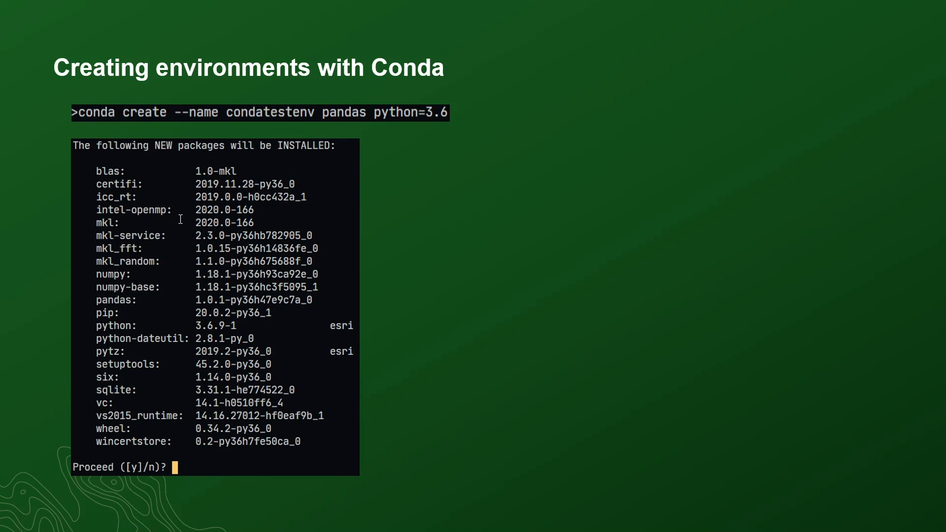
pyautogui.press('right')
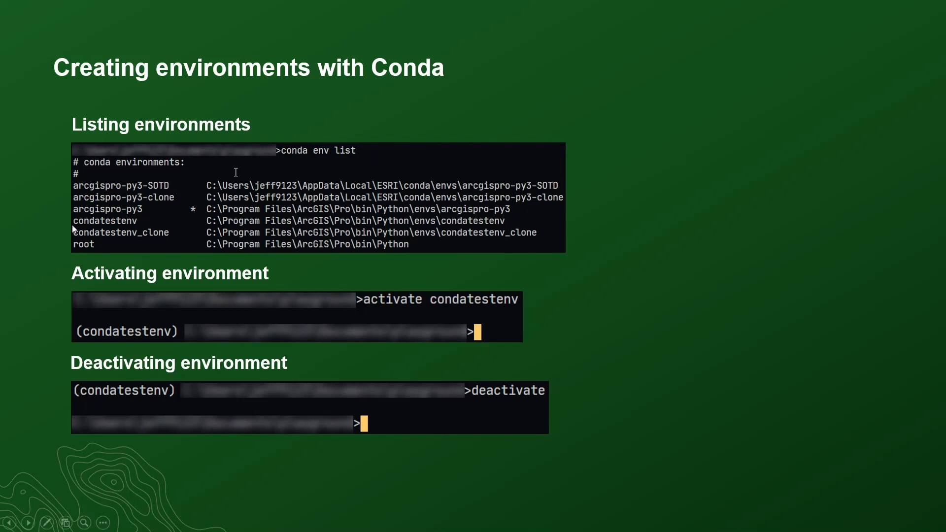
pyautogui.moveTo(139, 225)
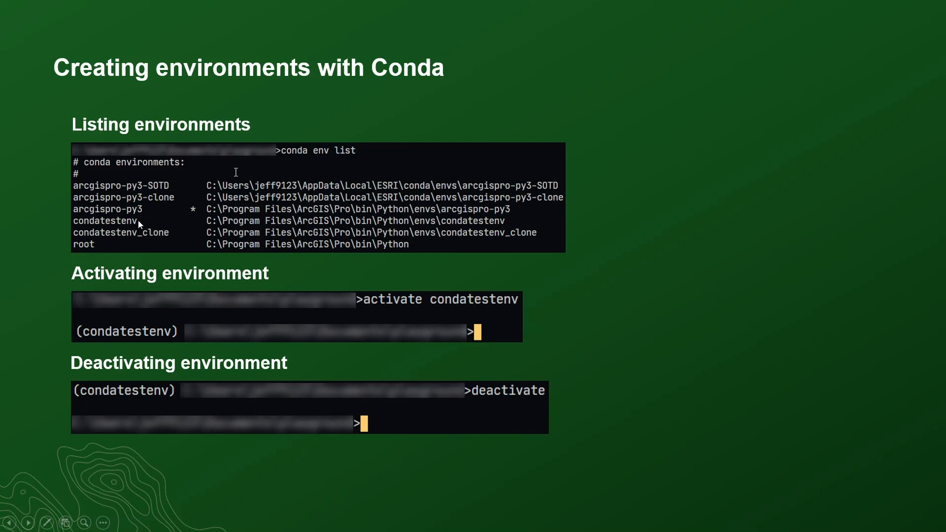
pyautogui.moveTo(199, 213)
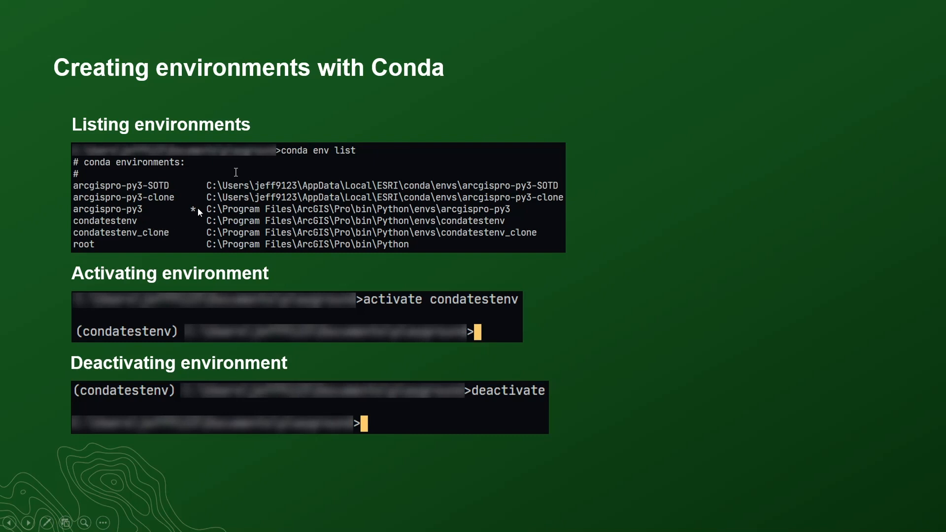
pyautogui.moveTo(489, 216)
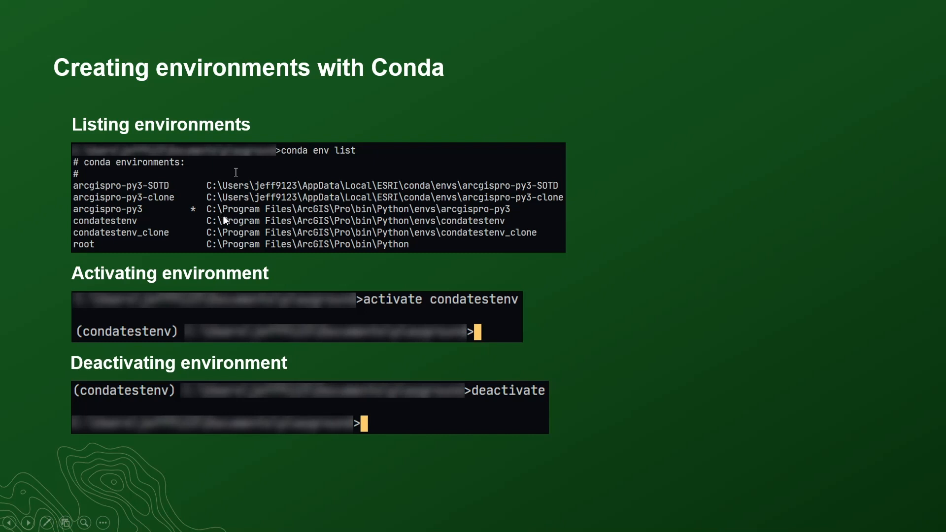
pyautogui.moveTo(222, 245)
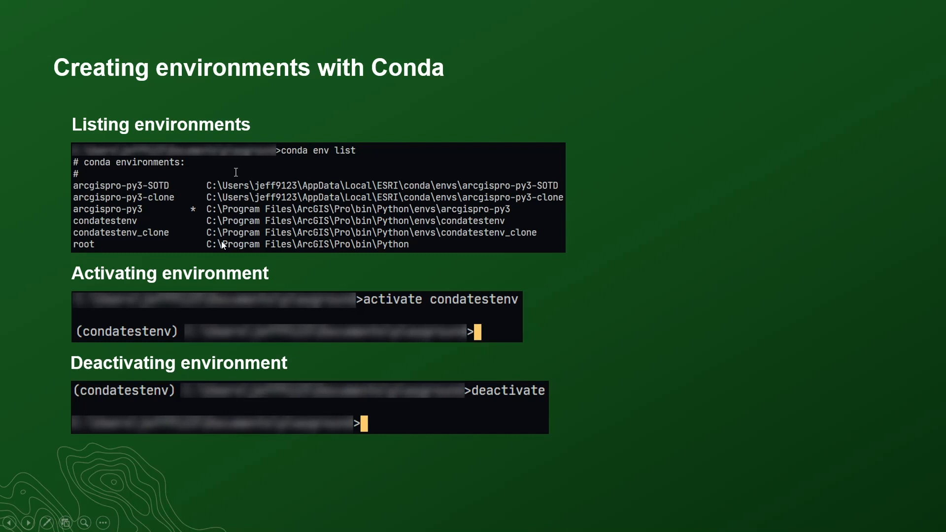
pyautogui.moveTo(510, 309)
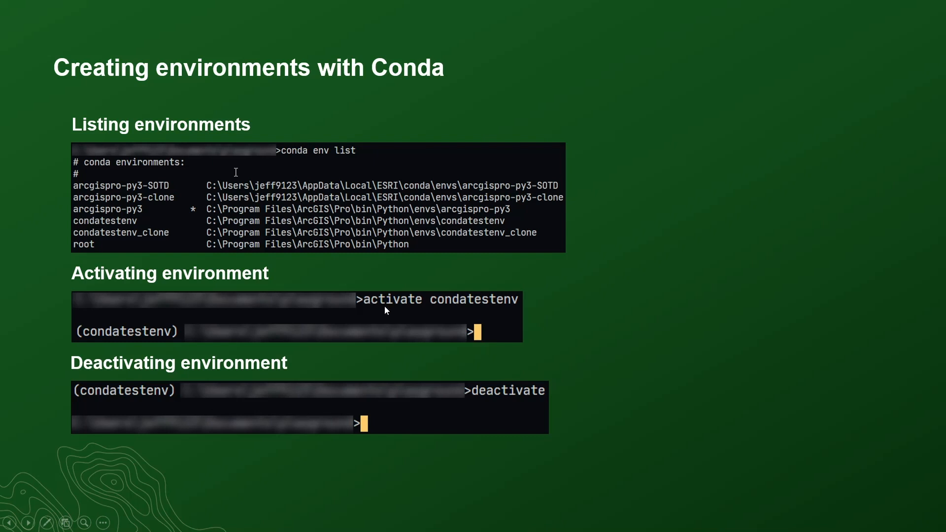
pyautogui.moveTo(78, 332)
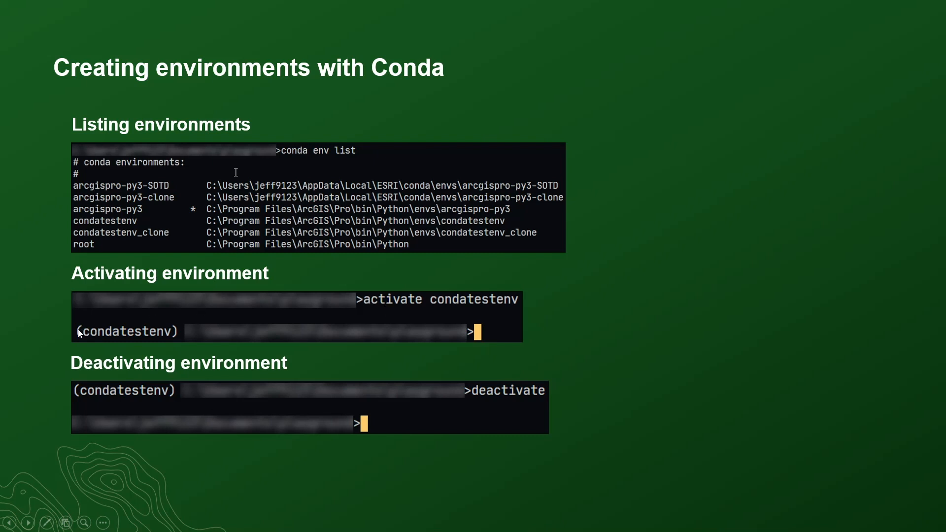
pyautogui.moveTo(81, 341)
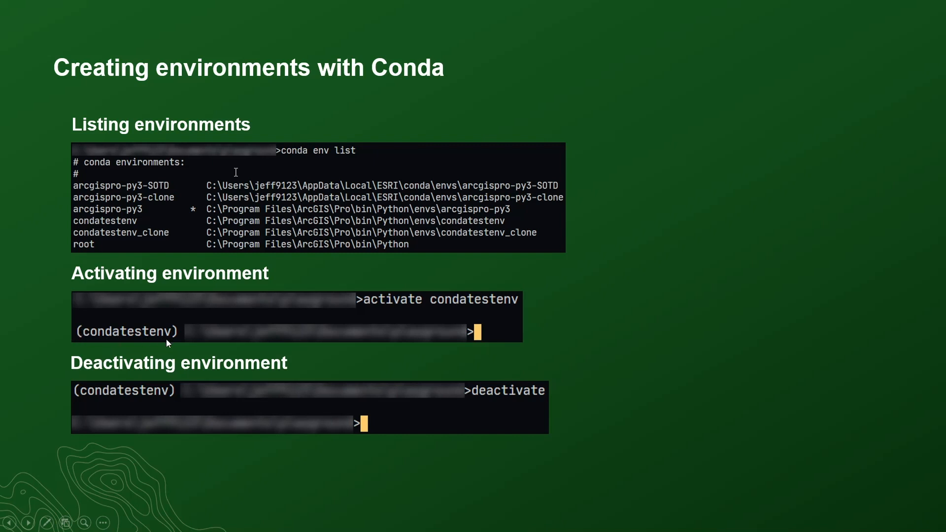
pyautogui.moveTo(406, 345)
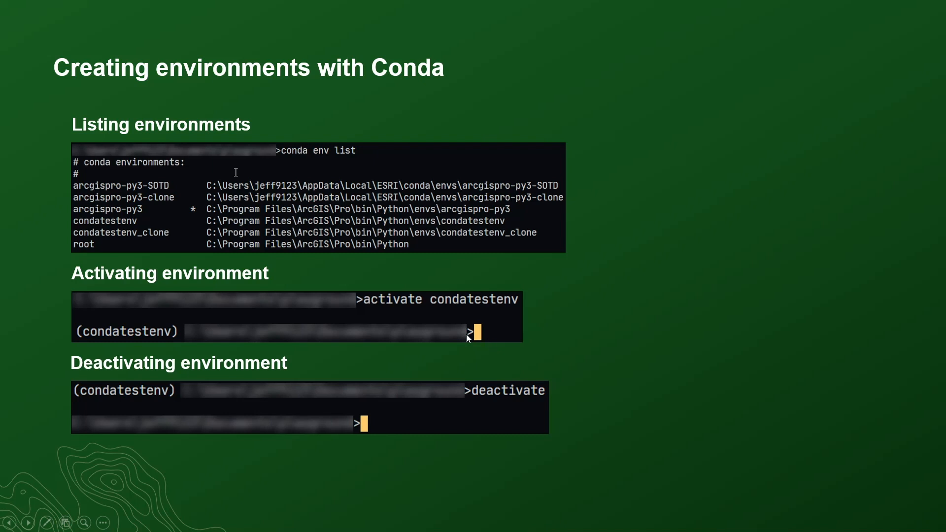
pyautogui.moveTo(184, 332)
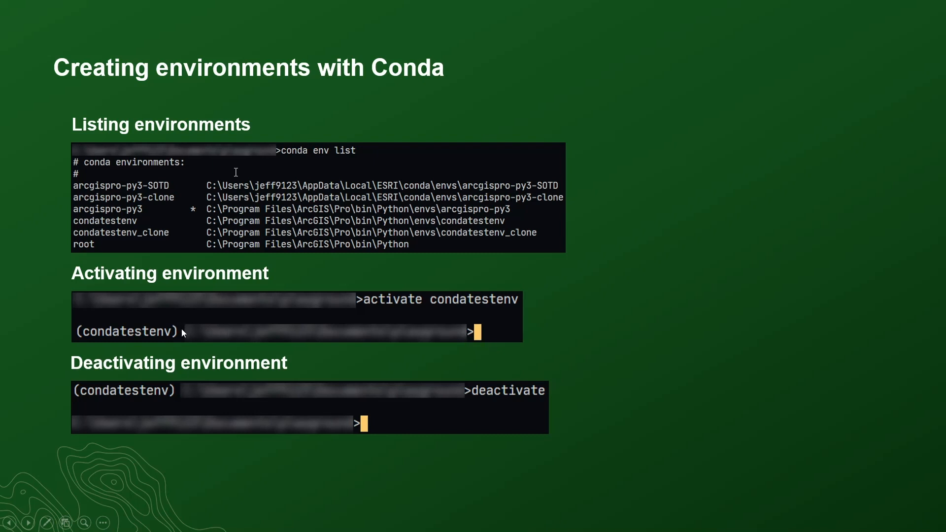
pyautogui.moveTo(202, 380)
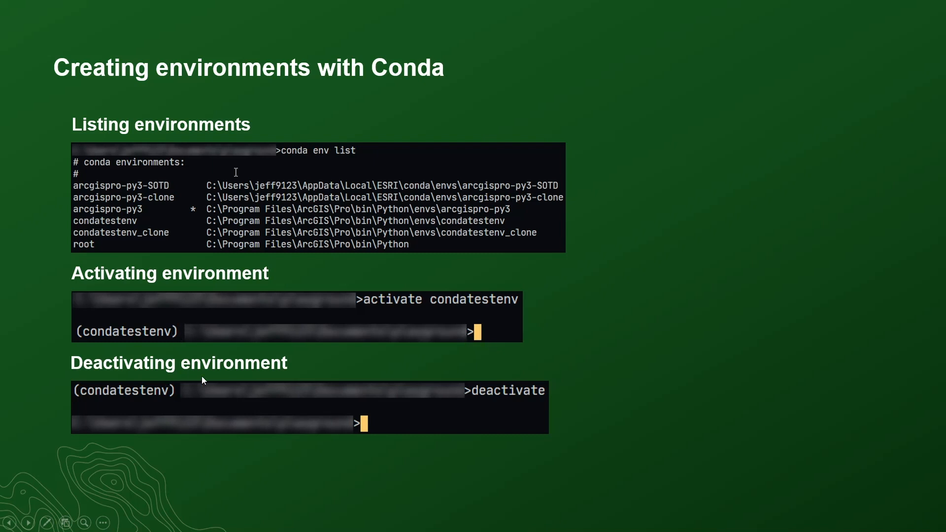
pyautogui.moveTo(626, 307)
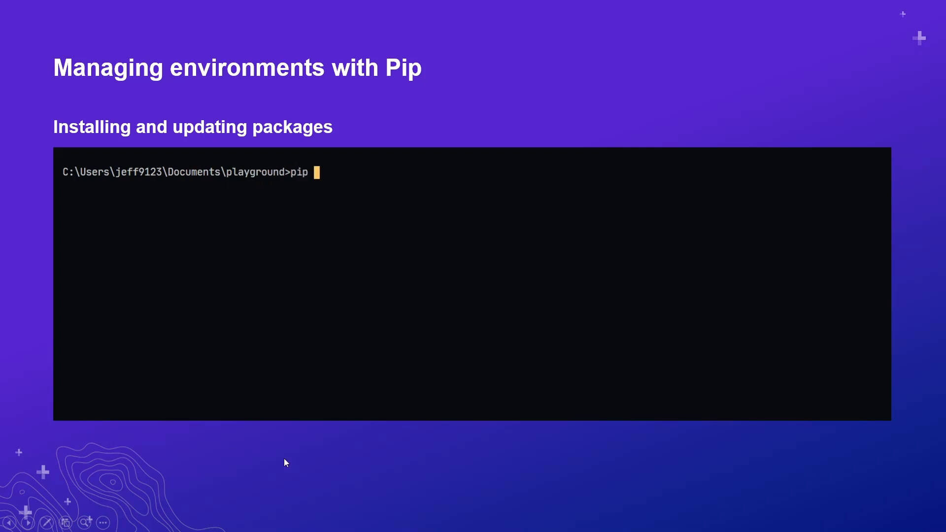
# Run the demo installing pandas 0.22.0 with pip, then listing installed packages
pyautogui.write('install pandas')
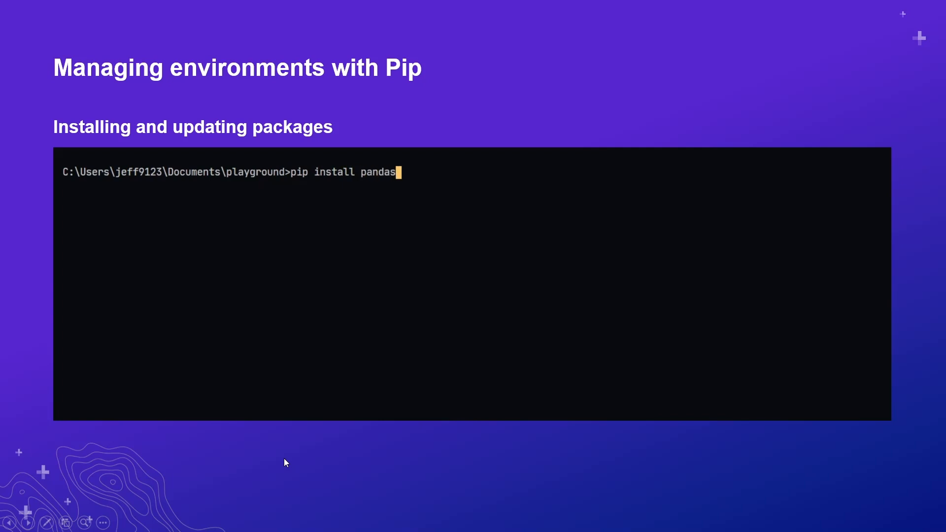
pyautogui.write('==0.22.0')
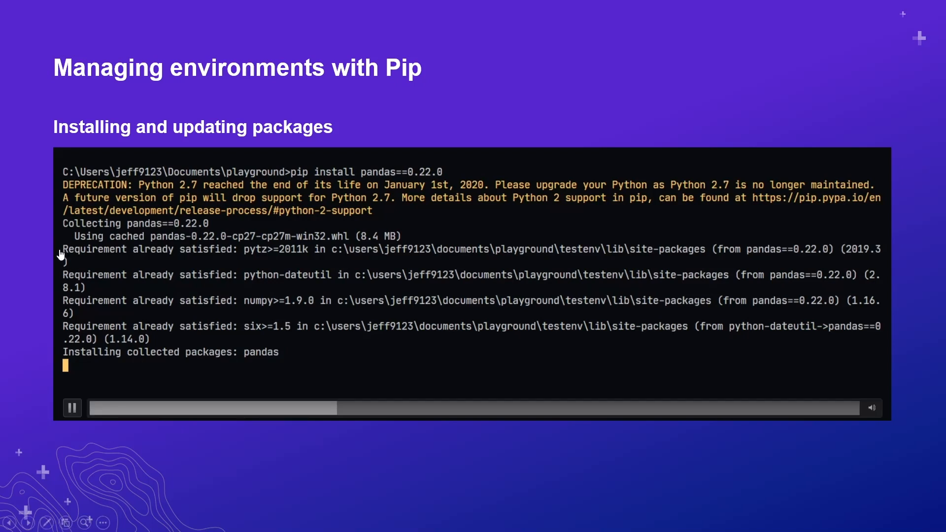
pyautogui.moveTo(430, 343)
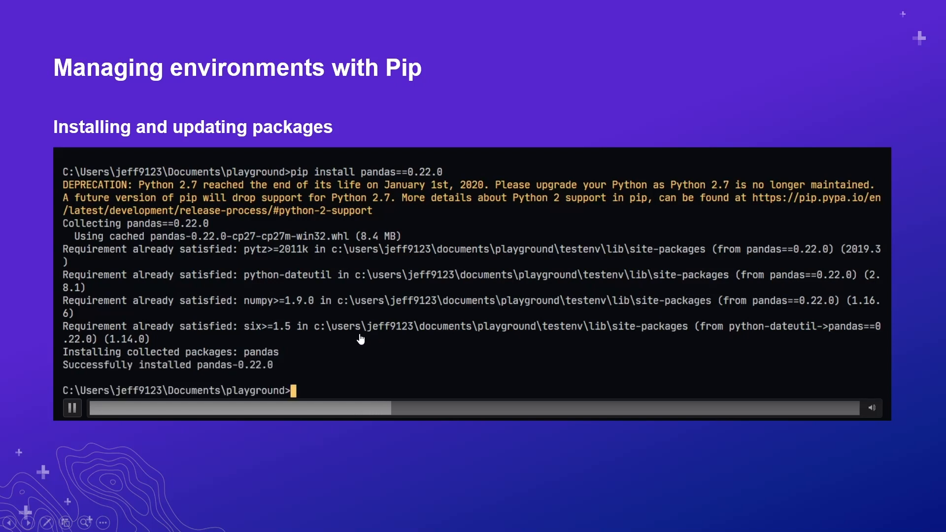
pyautogui.write('pip list')
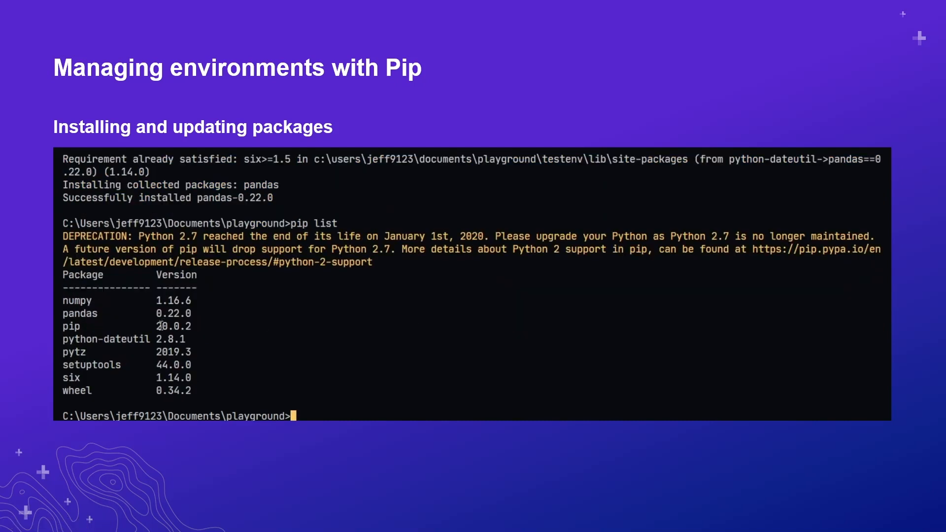
# Play the demo running pip install --upgrade pandas to 0.24.2, then pip list
pyautogui.doubleClick(172, 313)
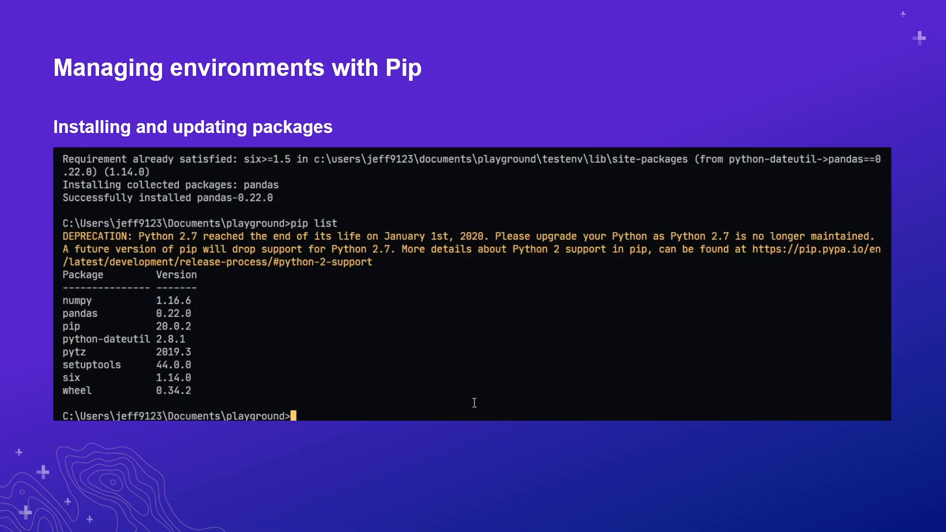
pyautogui.write('pip install --up')
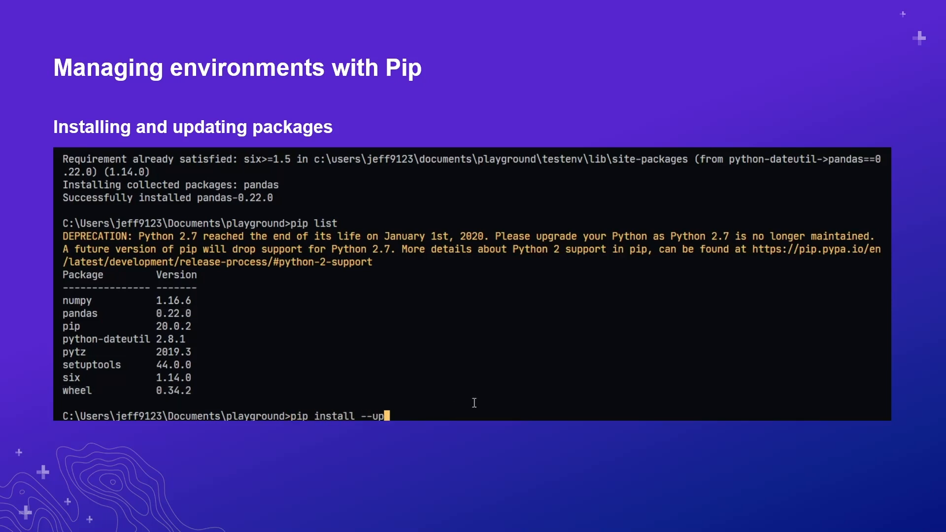
pyautogui.write('grade pandas')
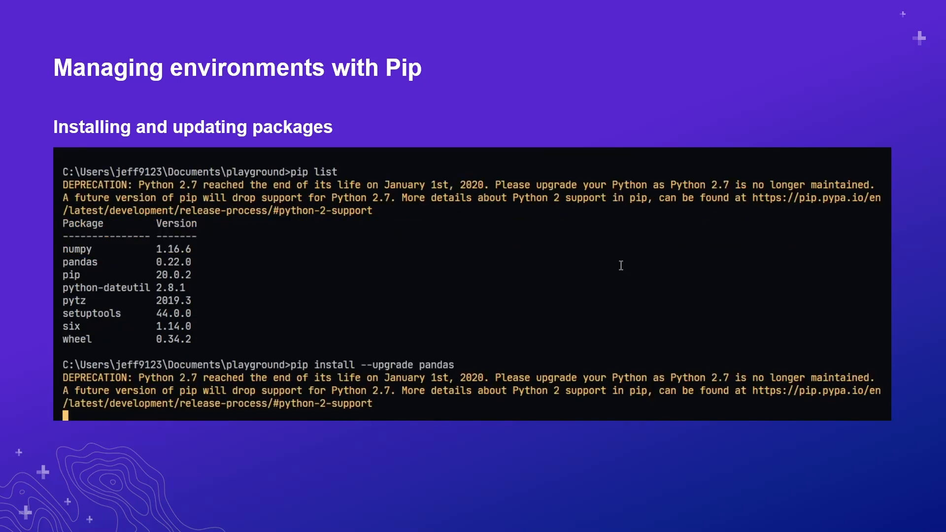
pyautogui.scroll(-3)
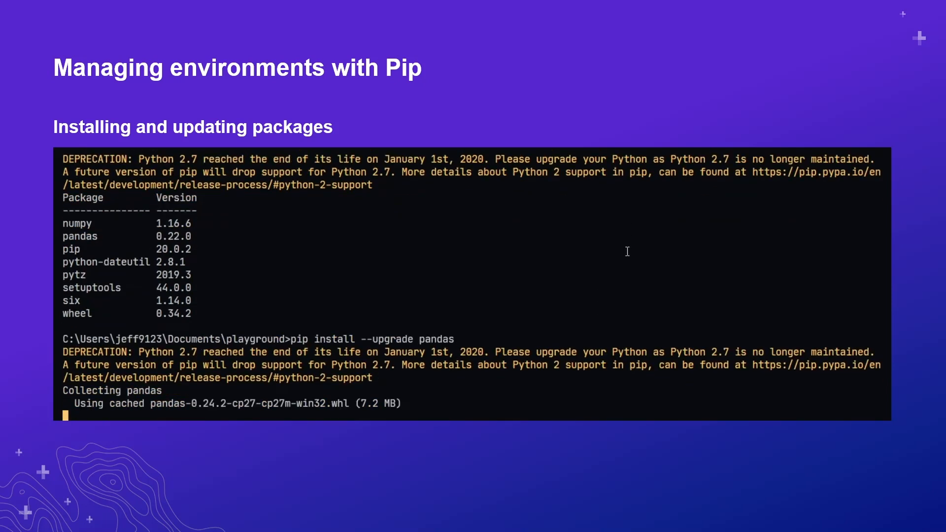
pyautogui.moveTo(632, 242)
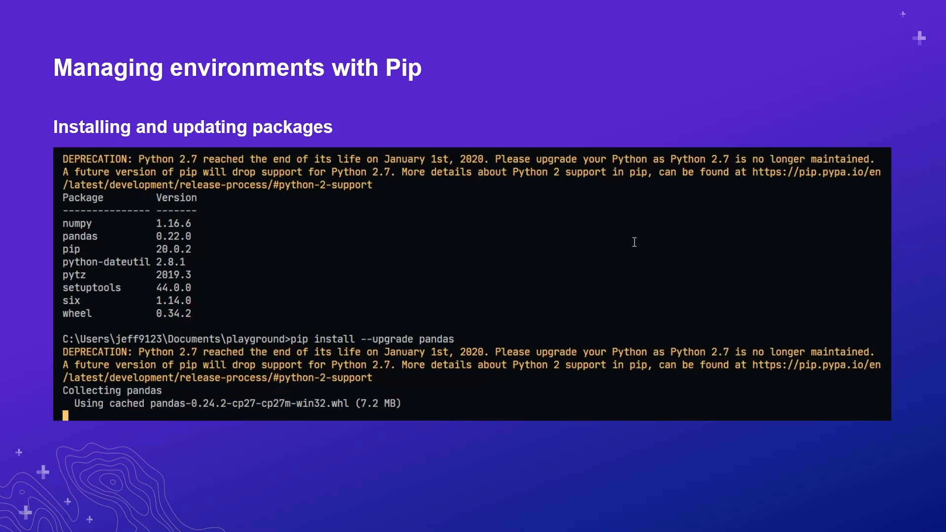
pyautogui.moveTo(636, 242)
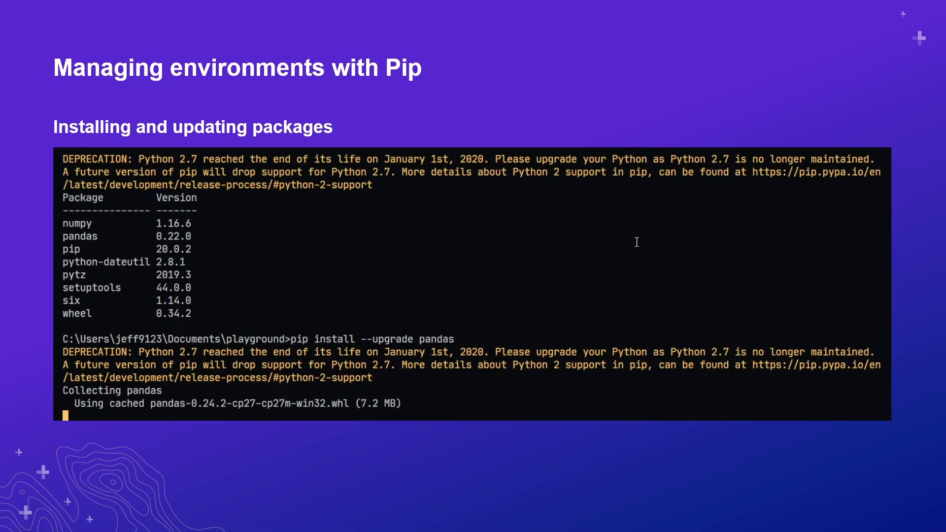
pyautogui.scroll(-3)
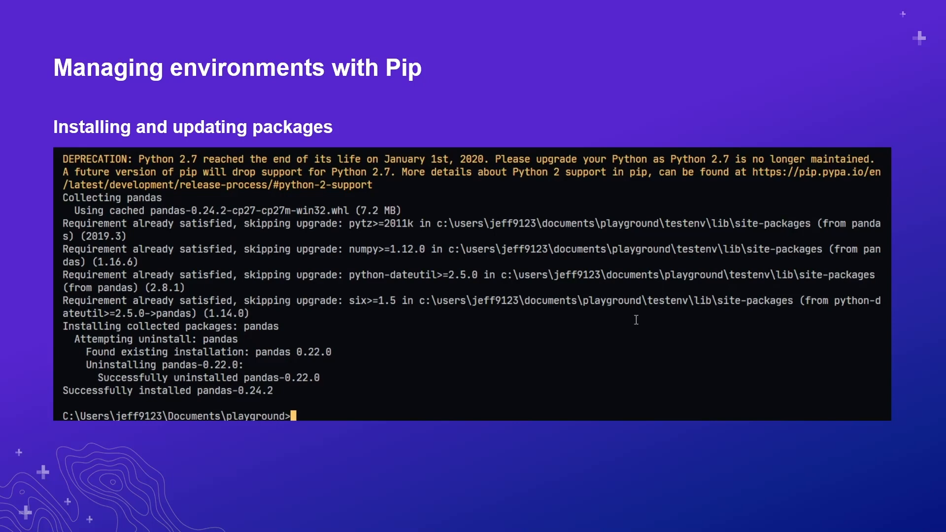
pyautogui.write('pip list')
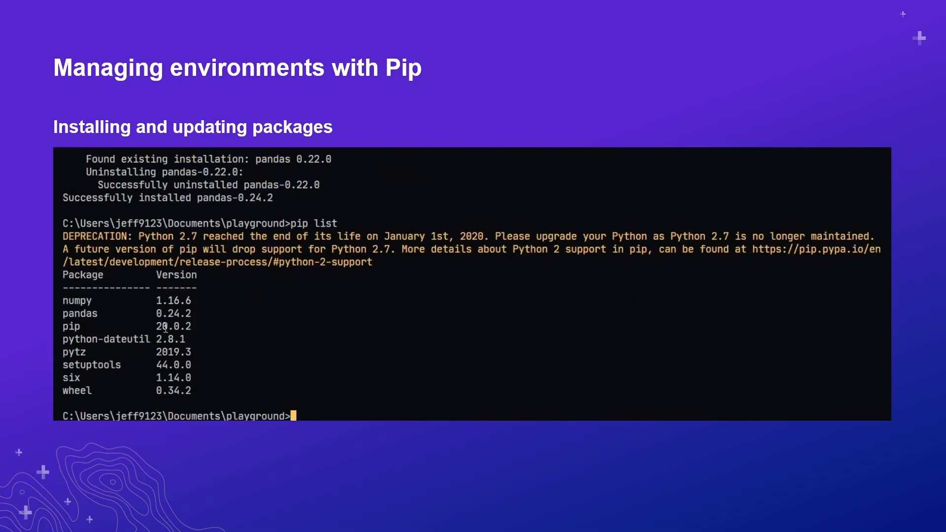
pyautogui.doubleClick(173, 314)
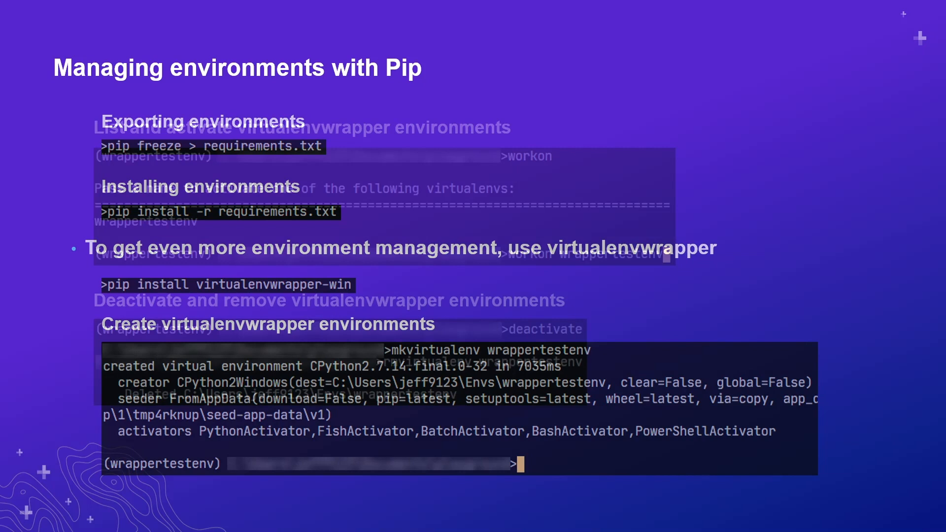
# Advance to the slide on listing and activating virtualenvwrapper environments
pyautogui.press('Right')
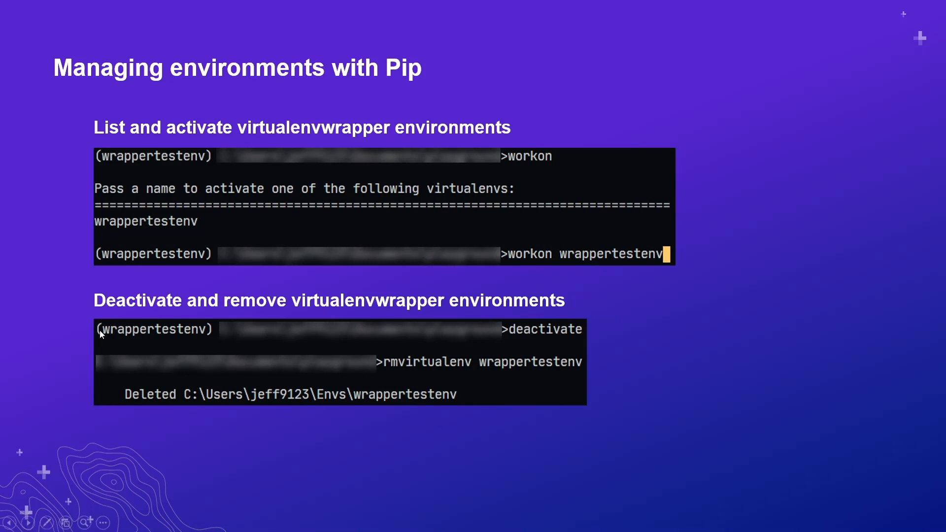
pyautogui.moveTo(207, 343)
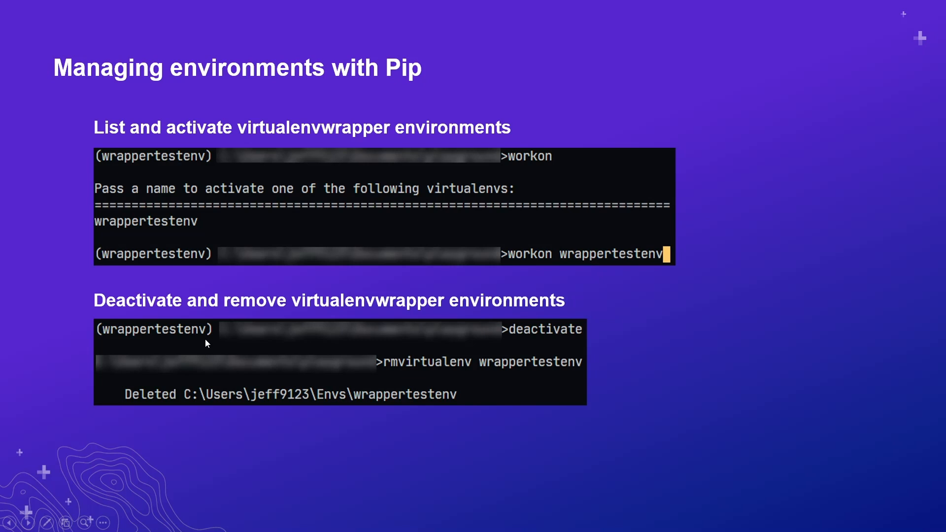
pyautogui.moveTo(499, 377)
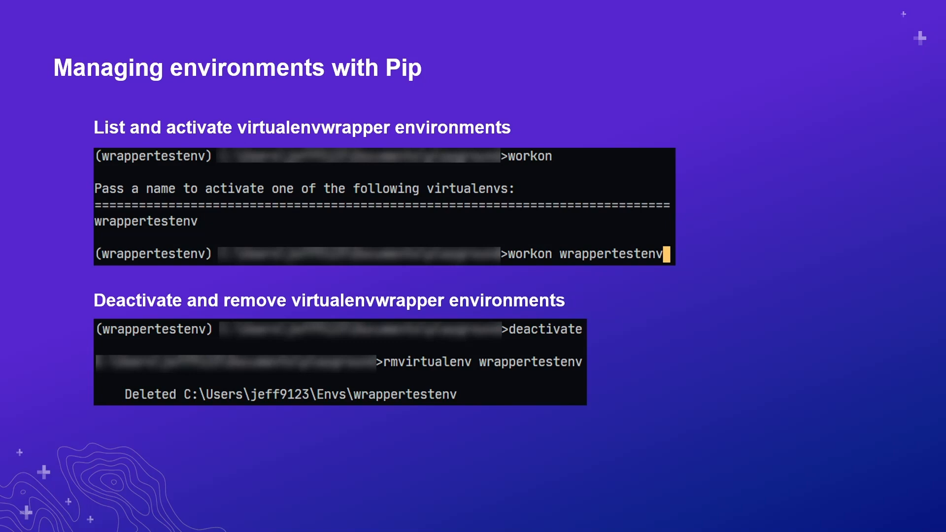
# Advance to the Managing environments with Conda slide showing condatestenv activated
pyautogui.press('Right')
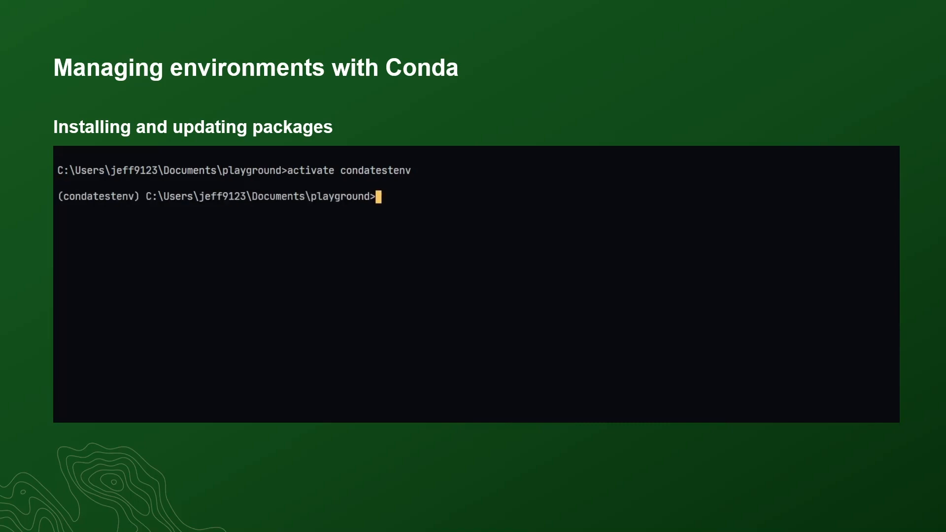
# Run conda install pandas=0.25.3, confirm, and highlight version 0.25.3 in the package list
pyautogui.write('co')
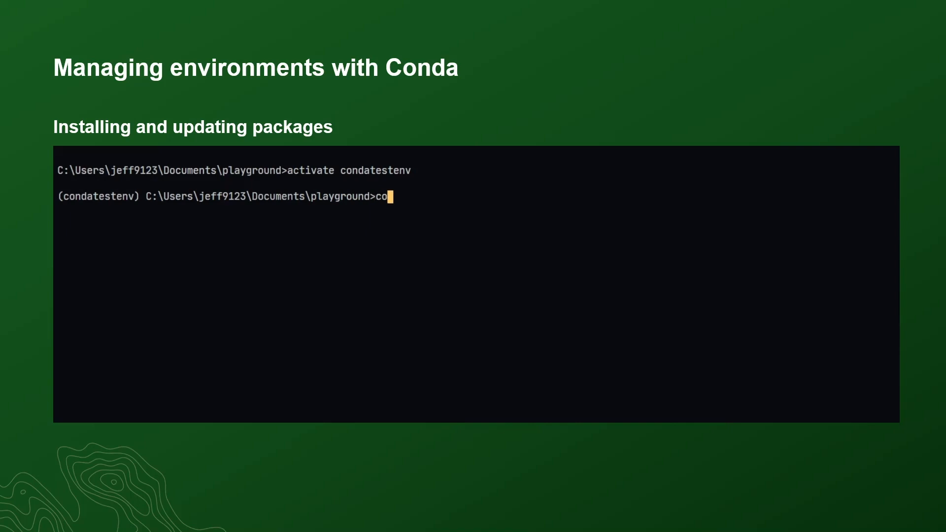
pyautogui.write('nda install pandas0')
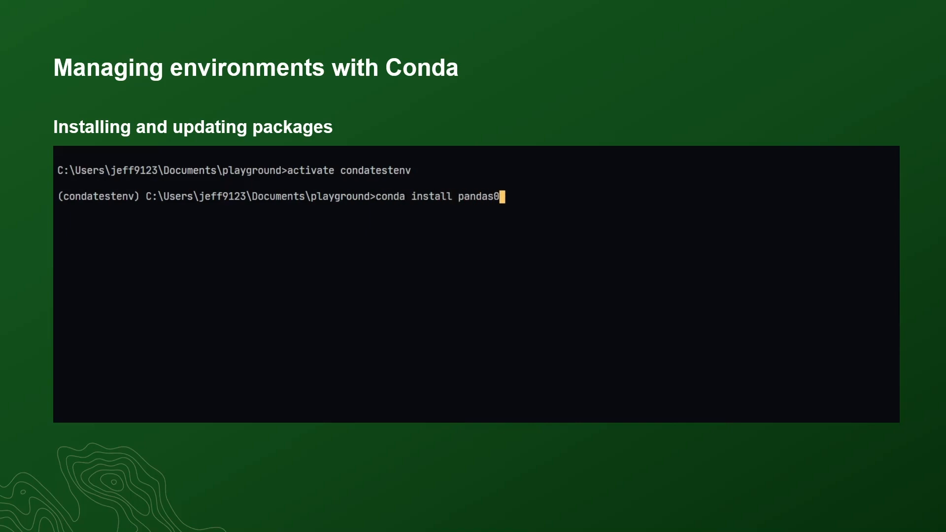
pyautogui.write('=')
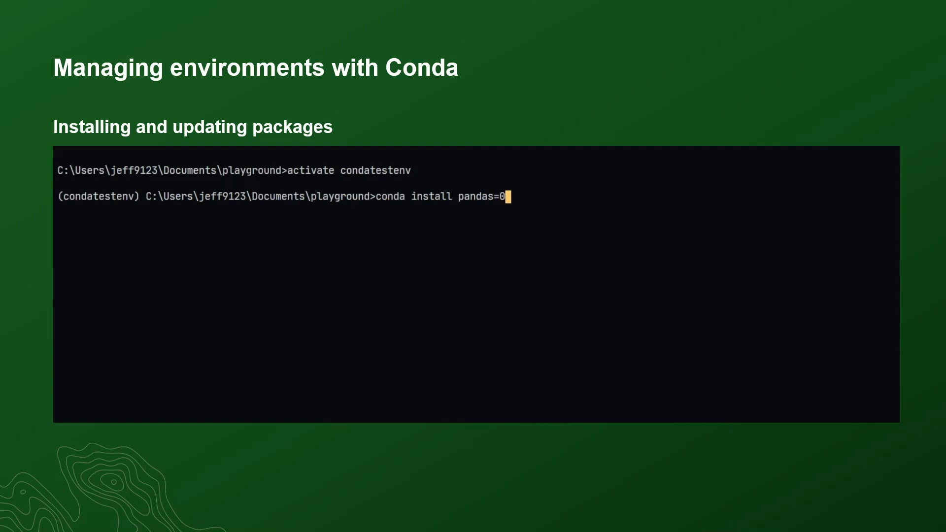
pyautogui.write('.25.3')
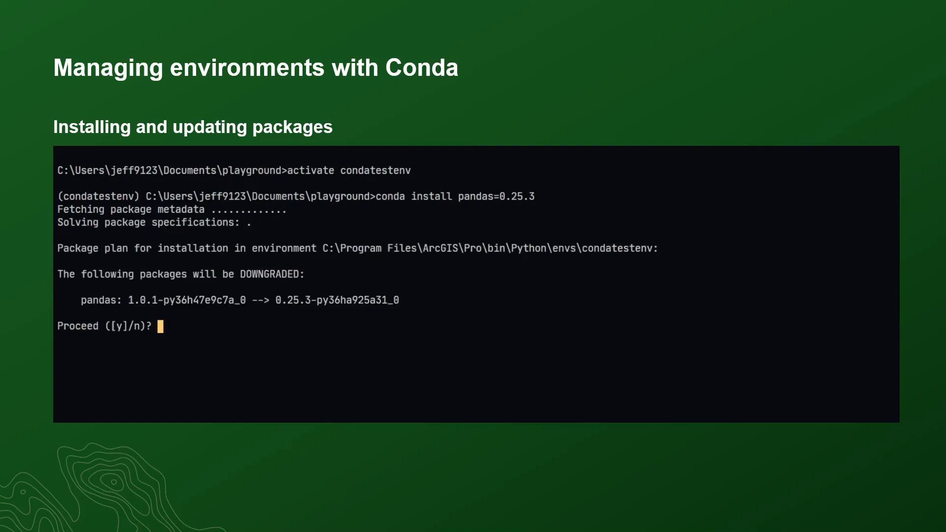
pyautogui.write('y')
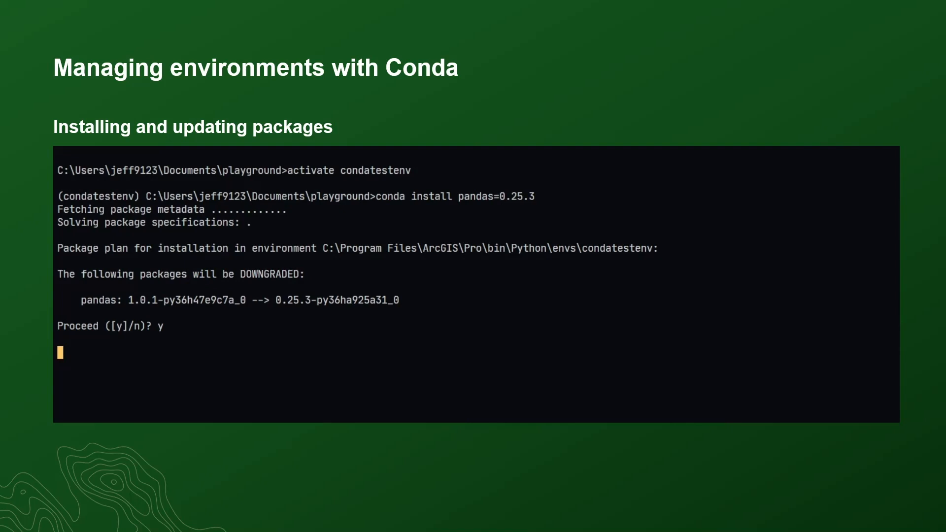
pyautogui.write('cond')
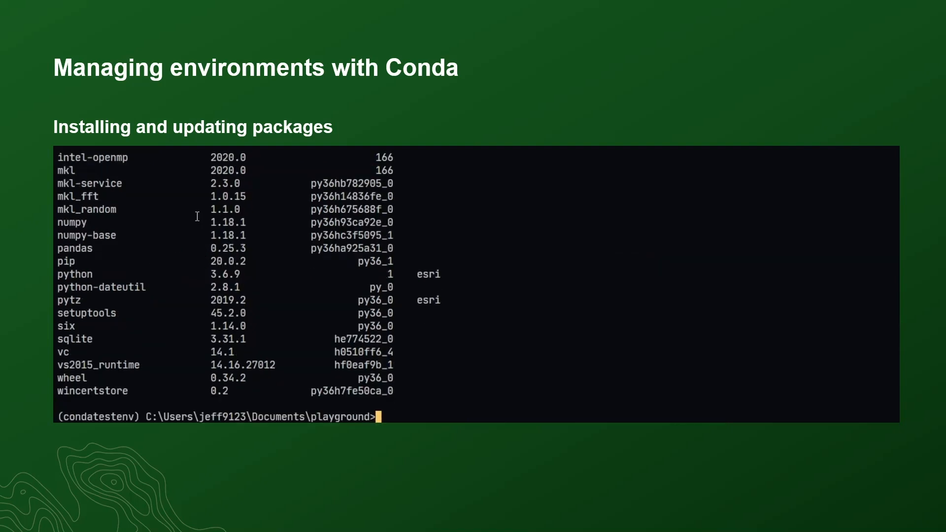
pyautogui.doubleClick(229, 248)
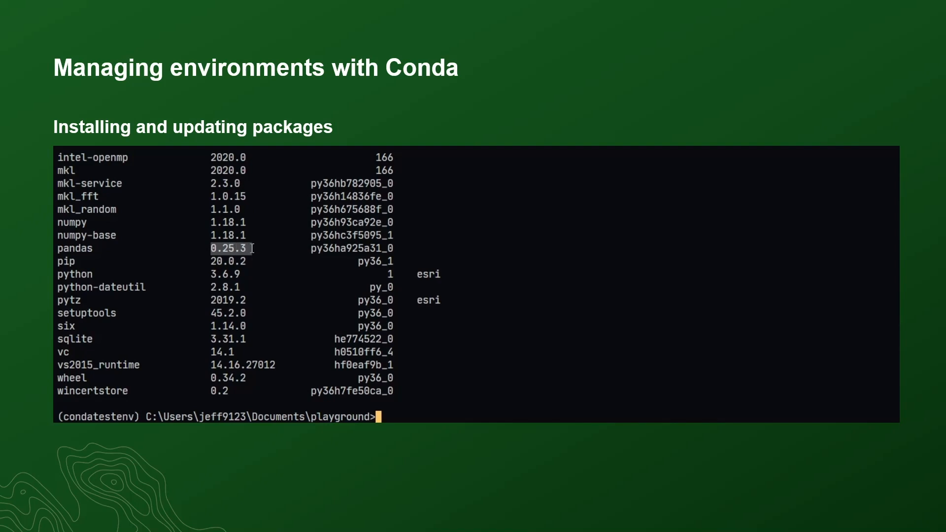
pyautogui.write('conda update pa')
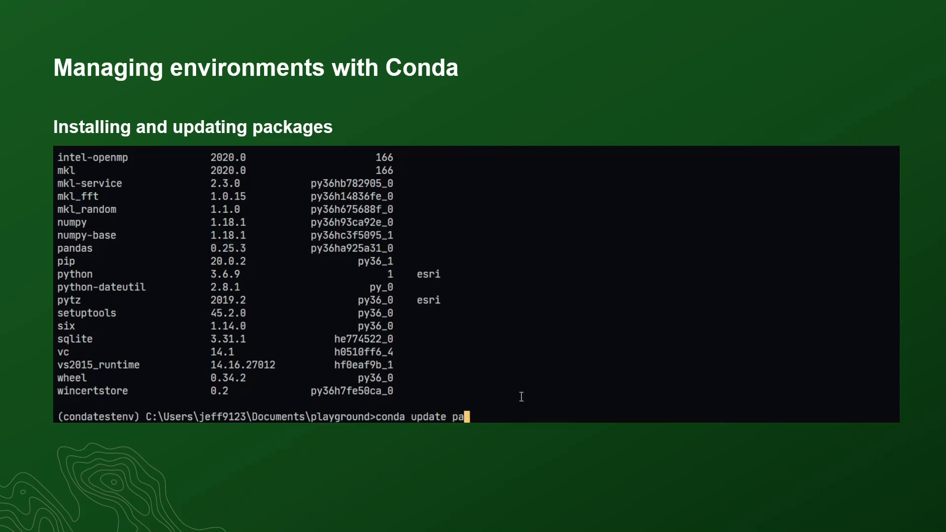
# Run conda update pandas, confirm with y, and highlight version 1.0.1 in the list
pyautogui.write('ndas')
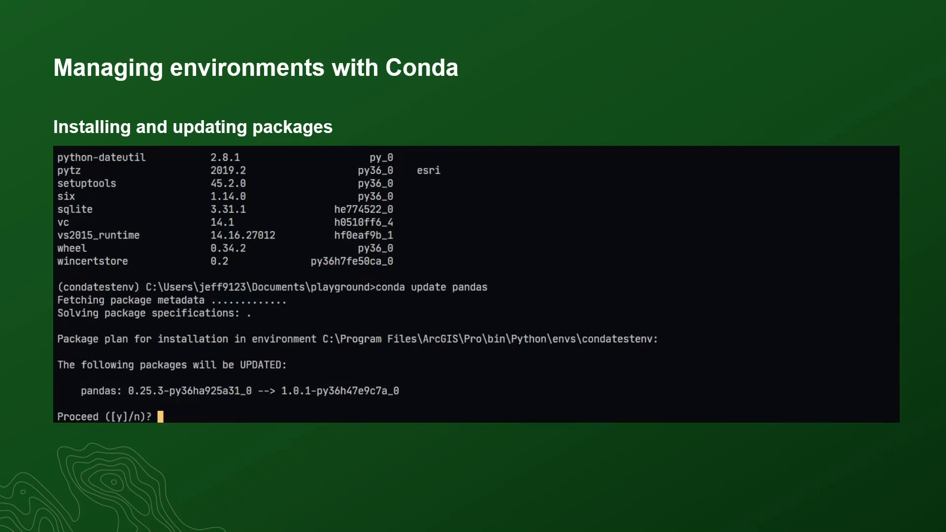
pyautogui.write('y')
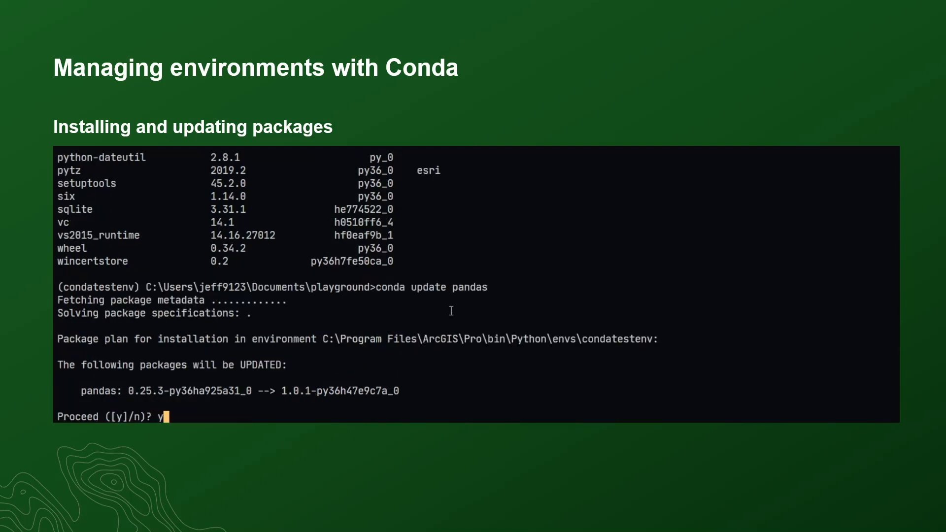
pyautogui.press('enter')
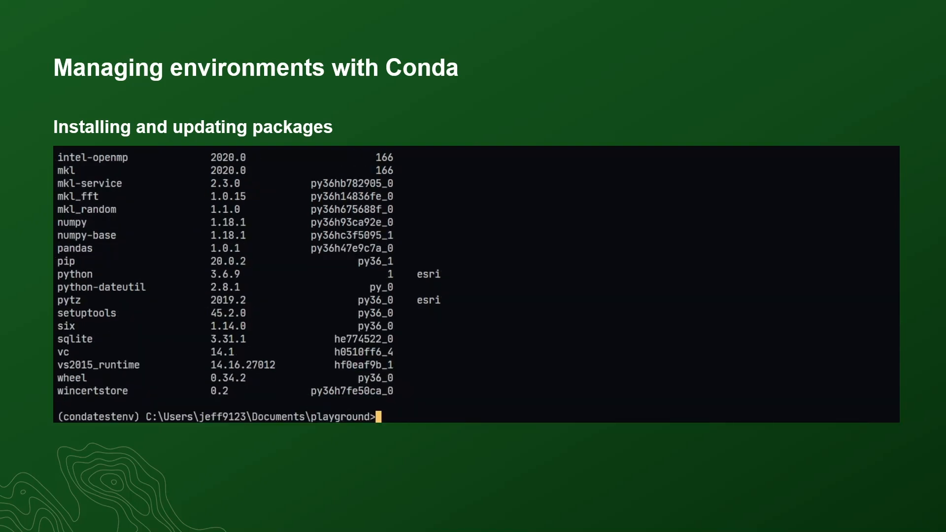
pyautogui.doubleClick(221, 248)
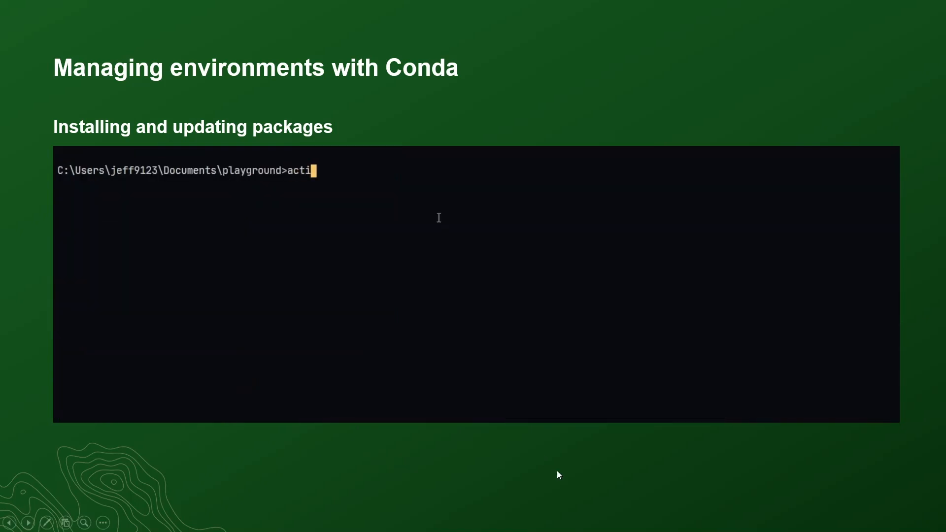
pyautogui.press('Right')
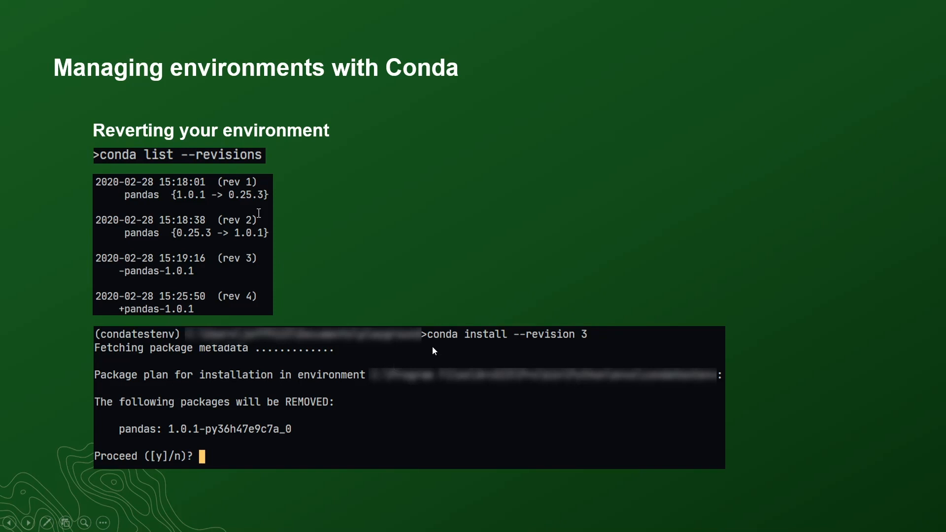
pyautogui.moveTo(478, 353)
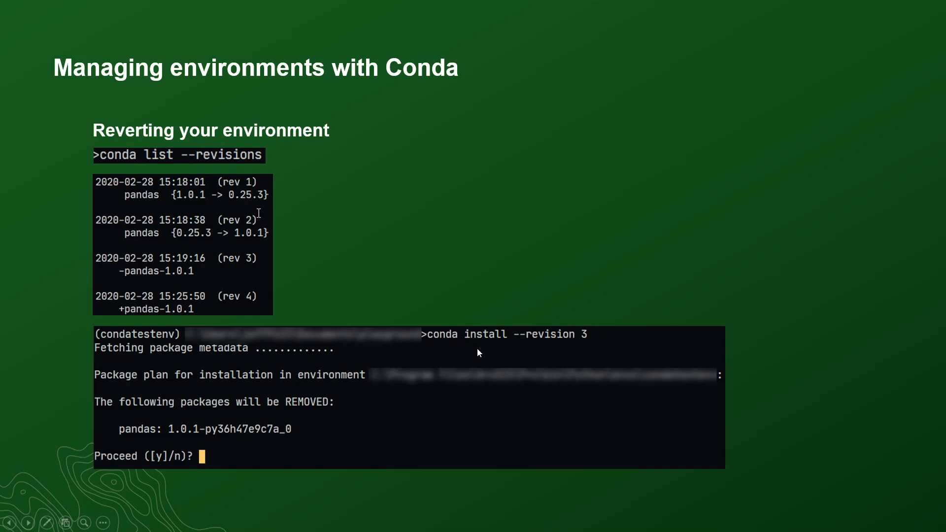
pyautogui.moveTo(325, 441)
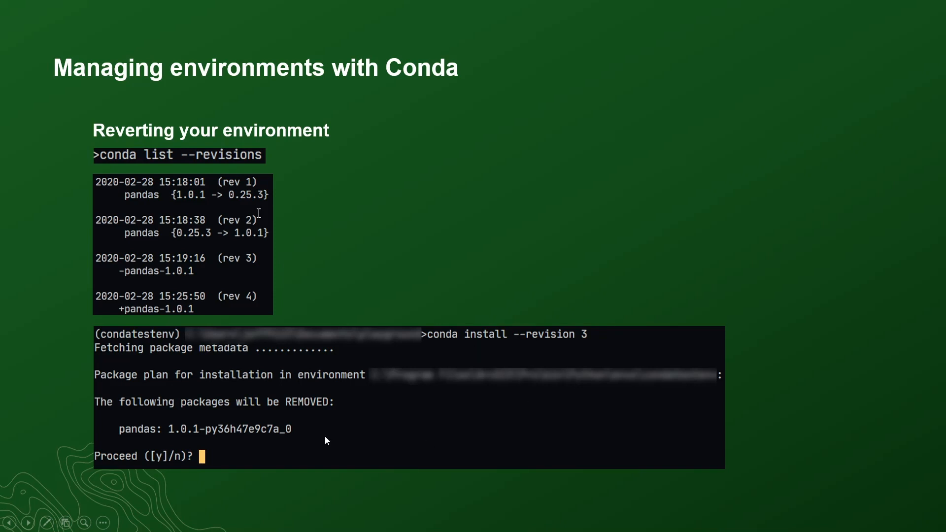
pyautogui.moveTo(290, 438)
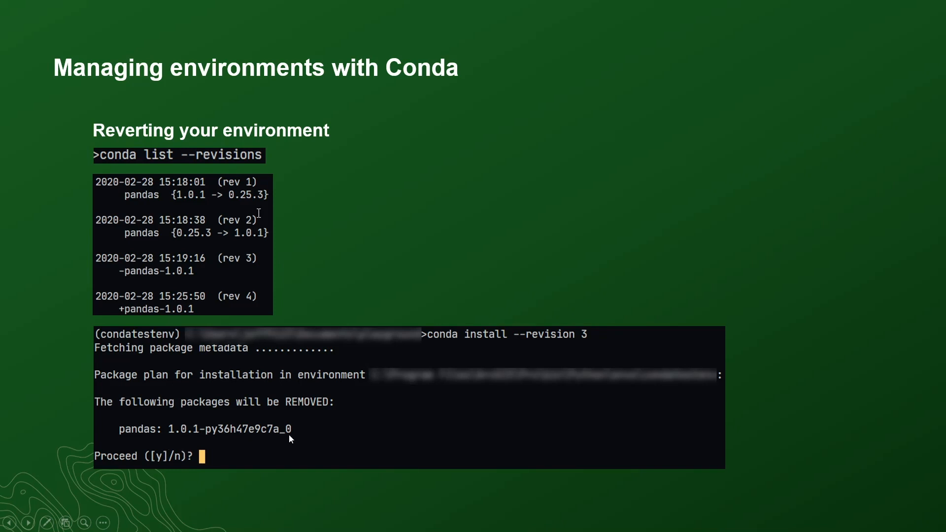
pyautogui.moveTo(353, 446)
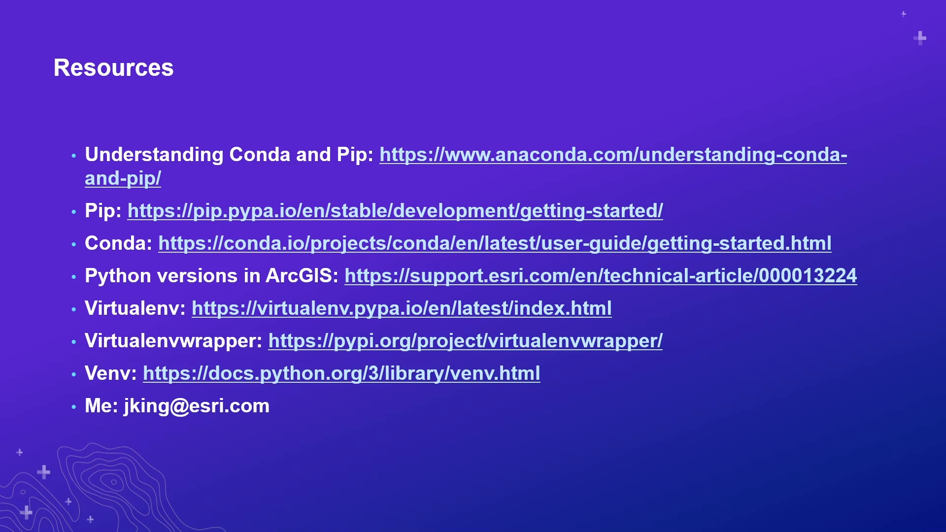
# Advance from the Resources slide to the closing Questions? slide
pyautogui.press('Right')
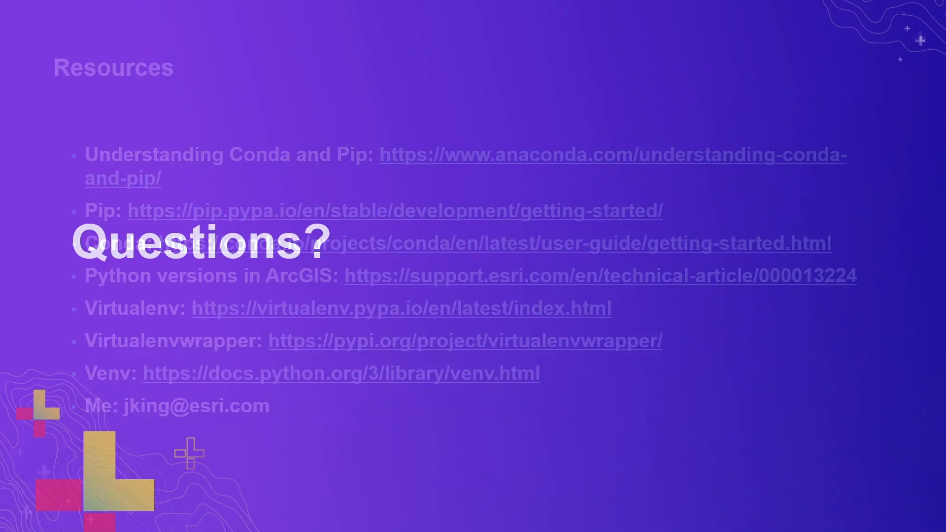